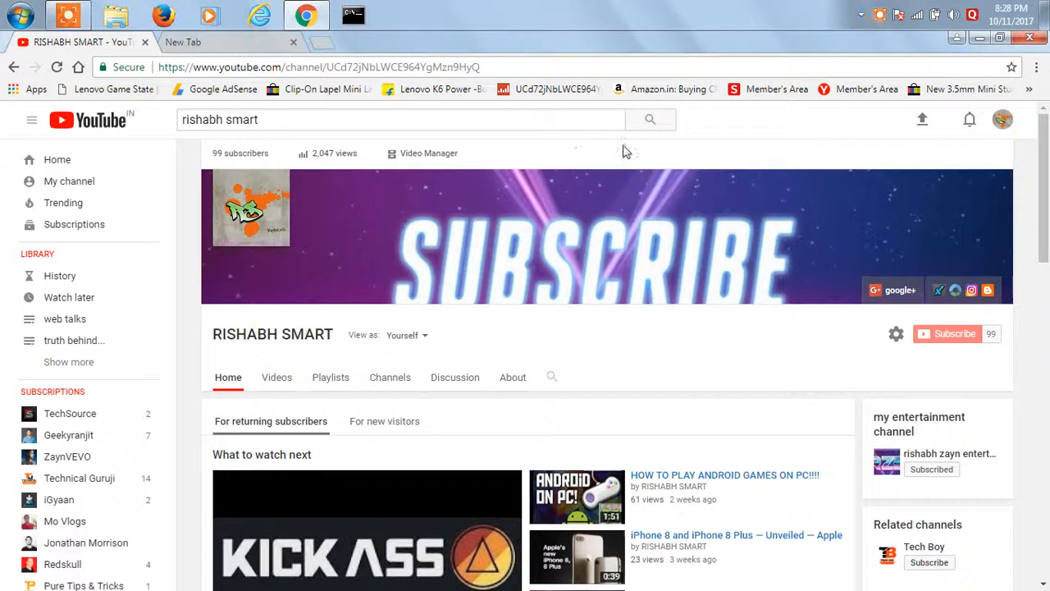
{"action": "mouse_move", "coordinate": [735, 140]}
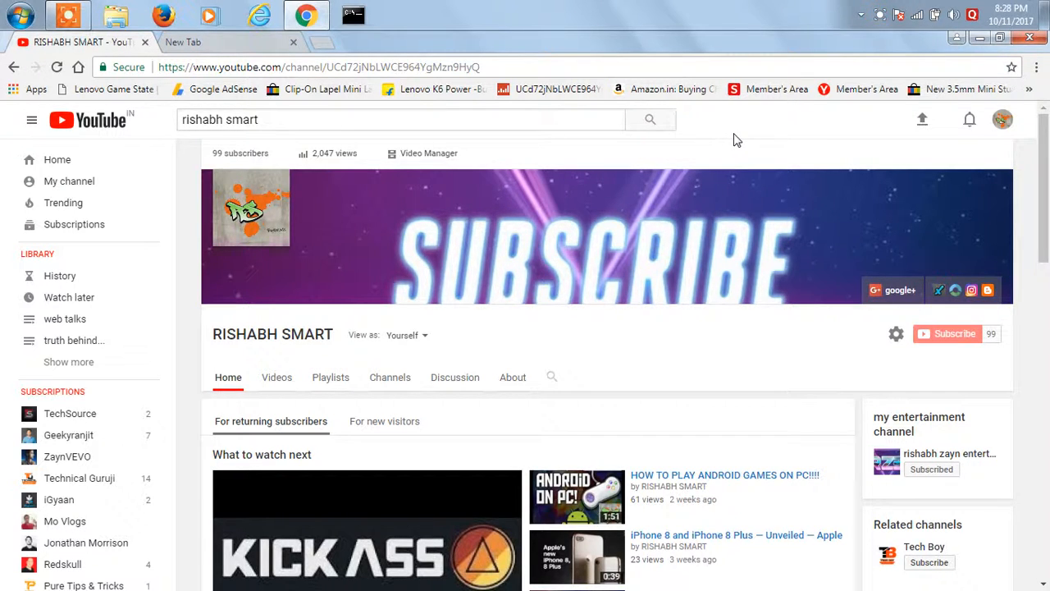
{"action": "mouse_move", "coordinate": [794, 128]}
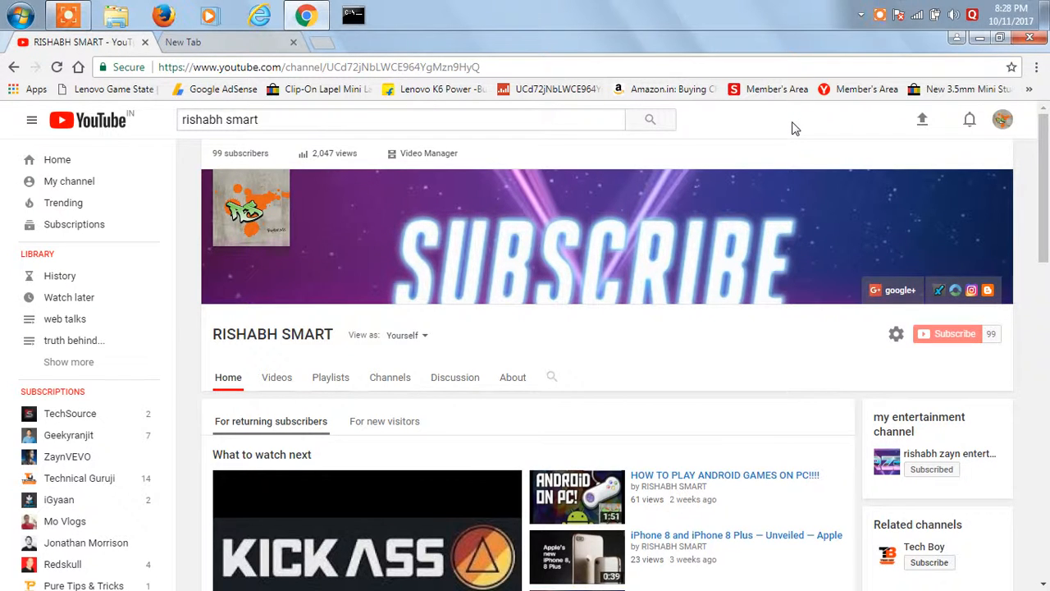
{"action": "mouse_move", "coordinate": [955, 192]}
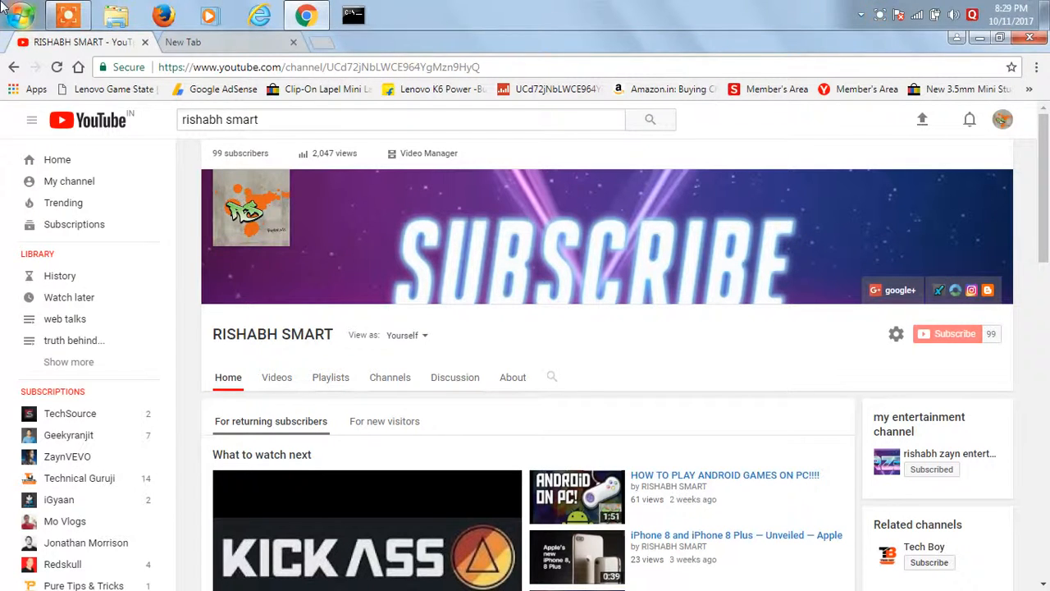
Search Start for 'cmd' and run the command prompt as administrator.
{"action": "left_click", "coordinate": [11, 15]}
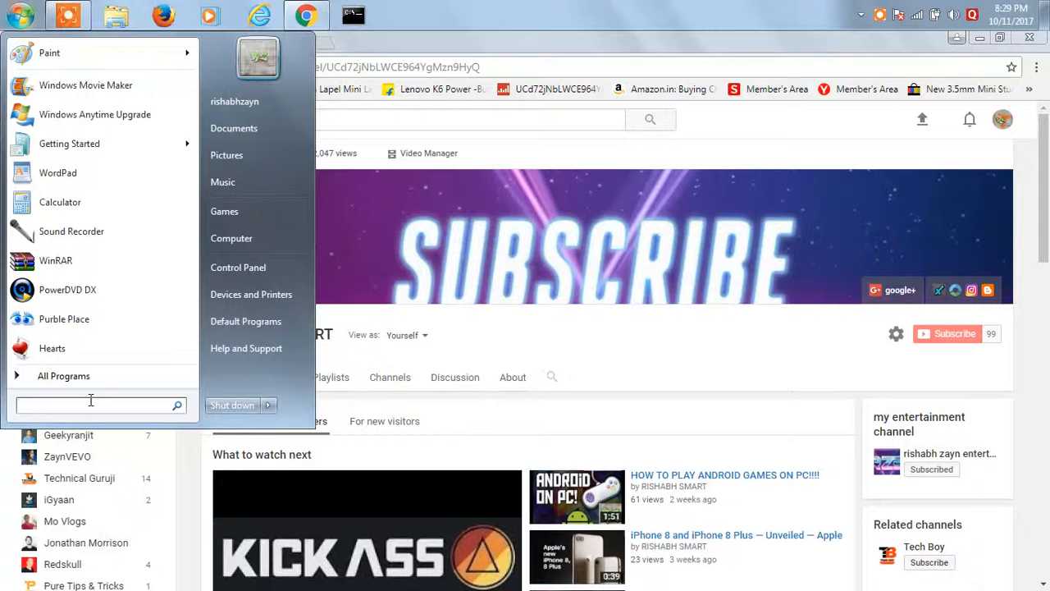
{"action": "type", "text": "cmd"}
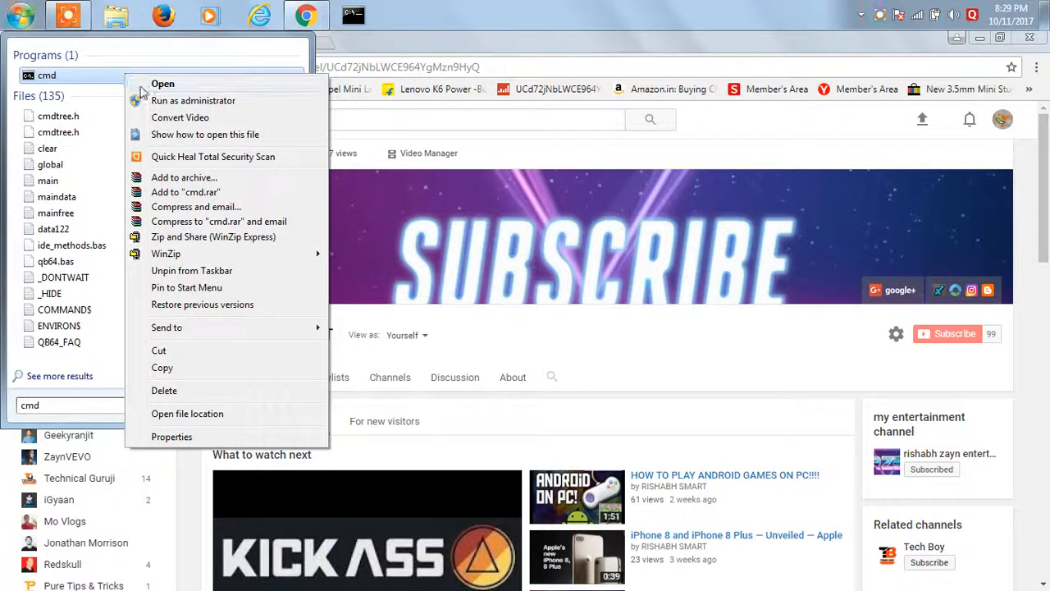
{"action": "left_click", "coordinate": [161, 75]}
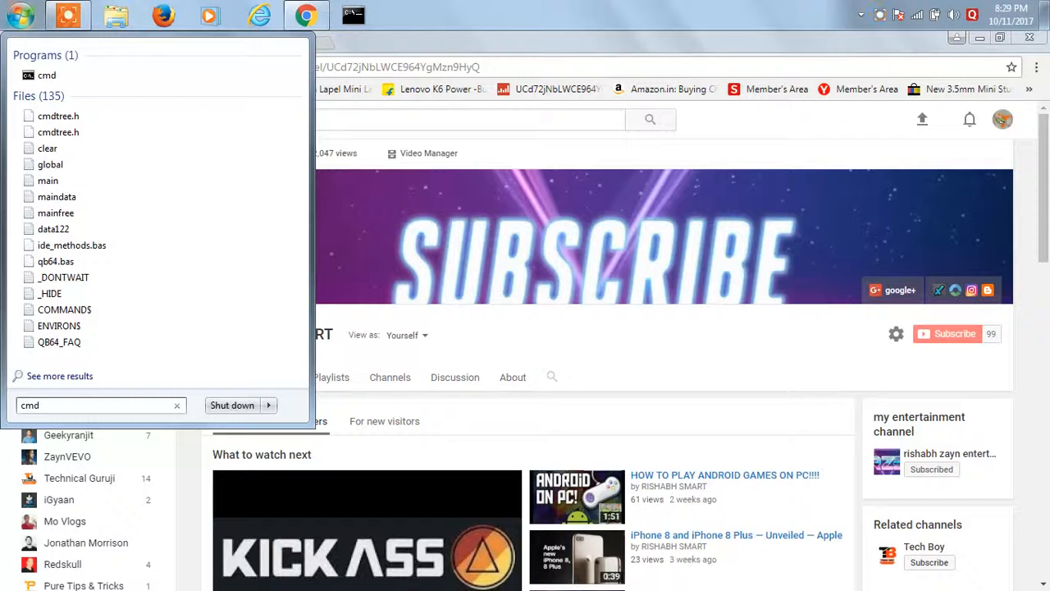
{"action": "mouse_move", "coordinate": [256, 289]}
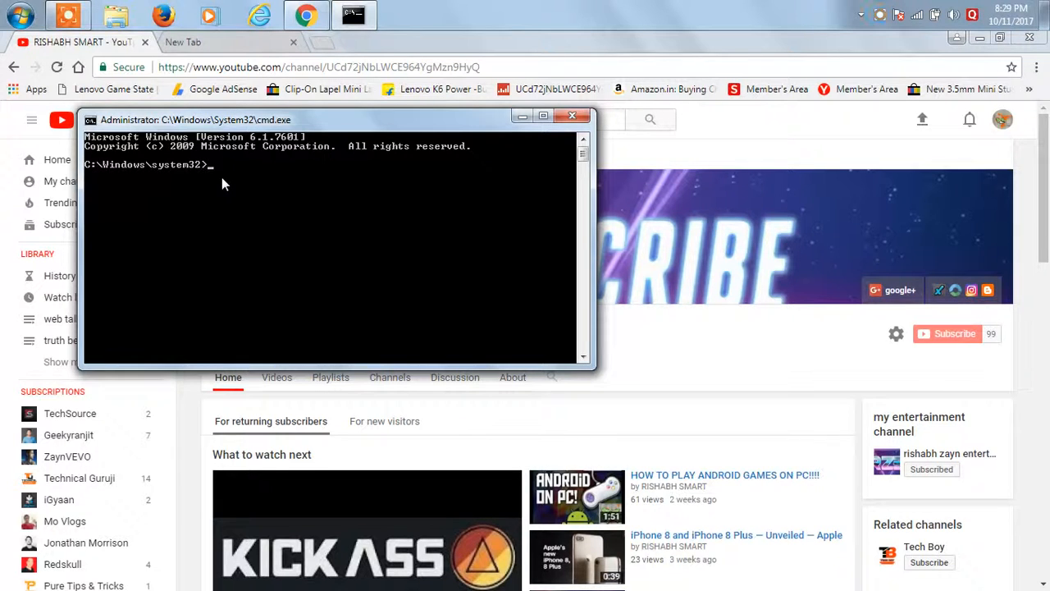
Run 'netsh wlan show profiles' to list the saved Wi-Fi profiles.
{"action": "type", "text": "color"}
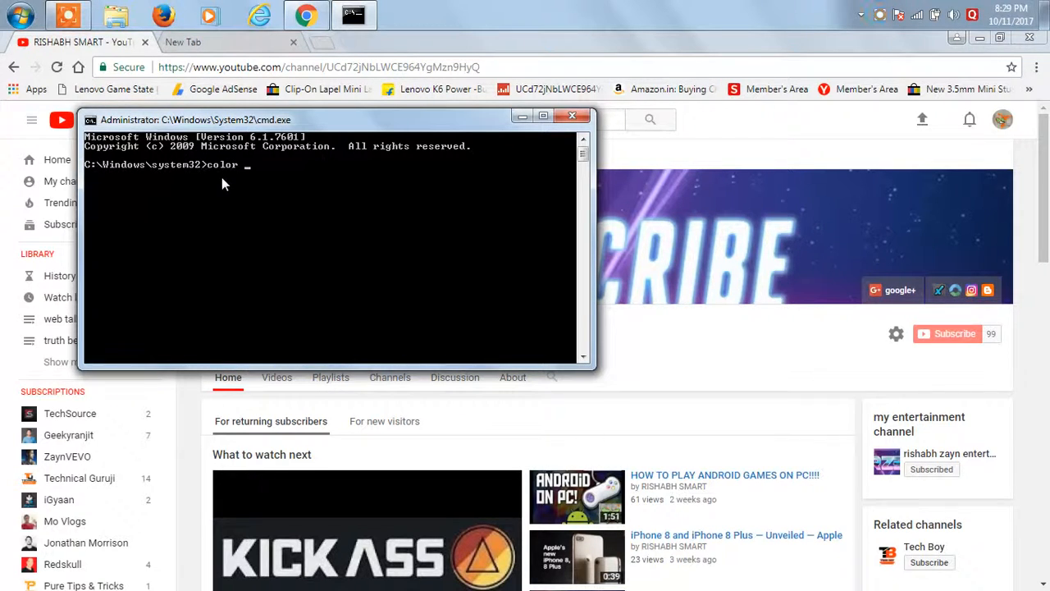
{"action": "type", "text": "hrl"}
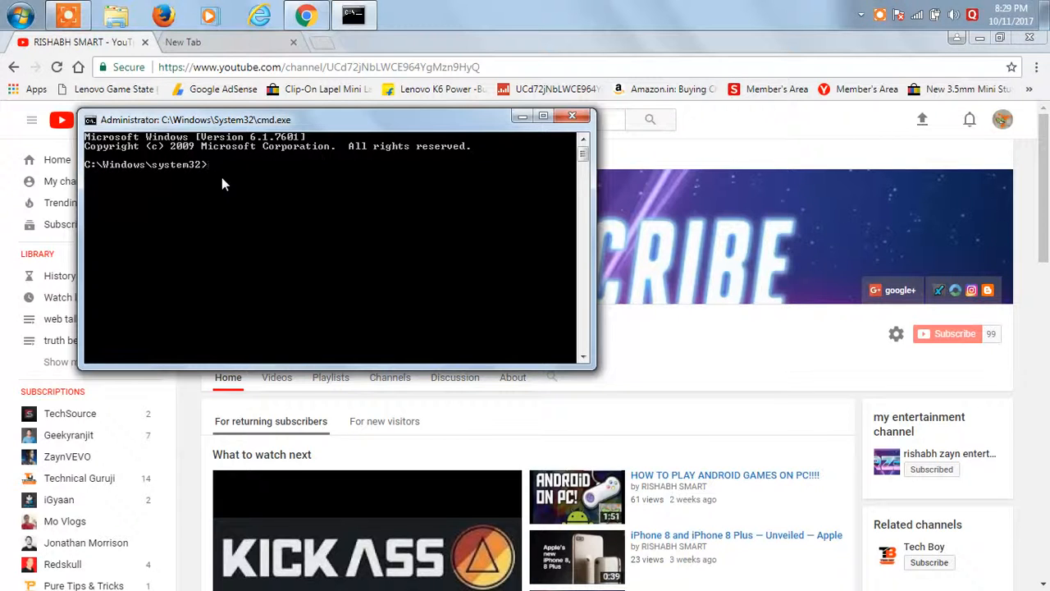
{"action": "type", "text": "net"}
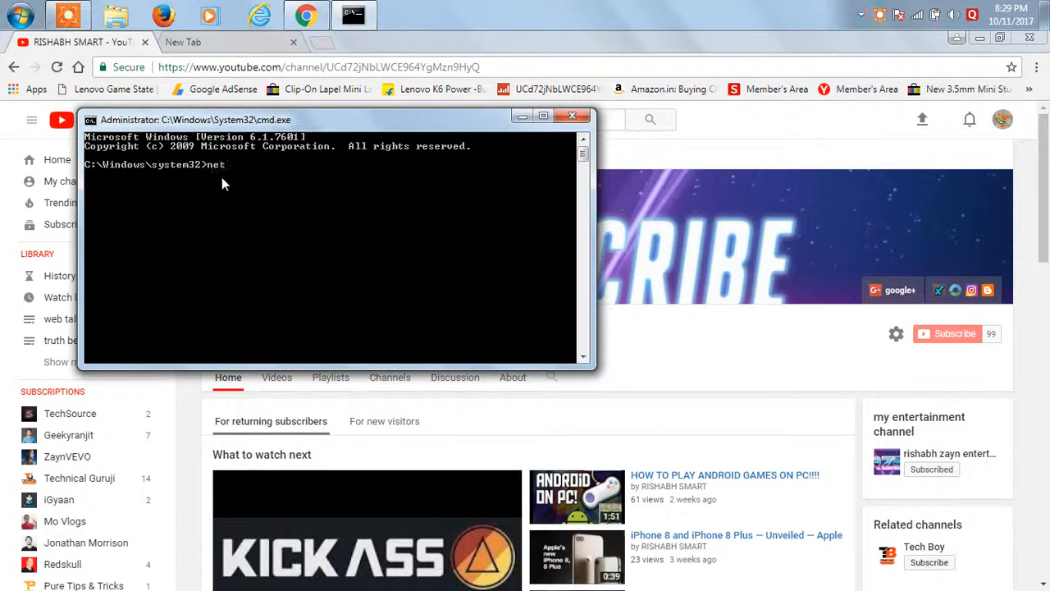
{"action": "type", "text": "sh"}
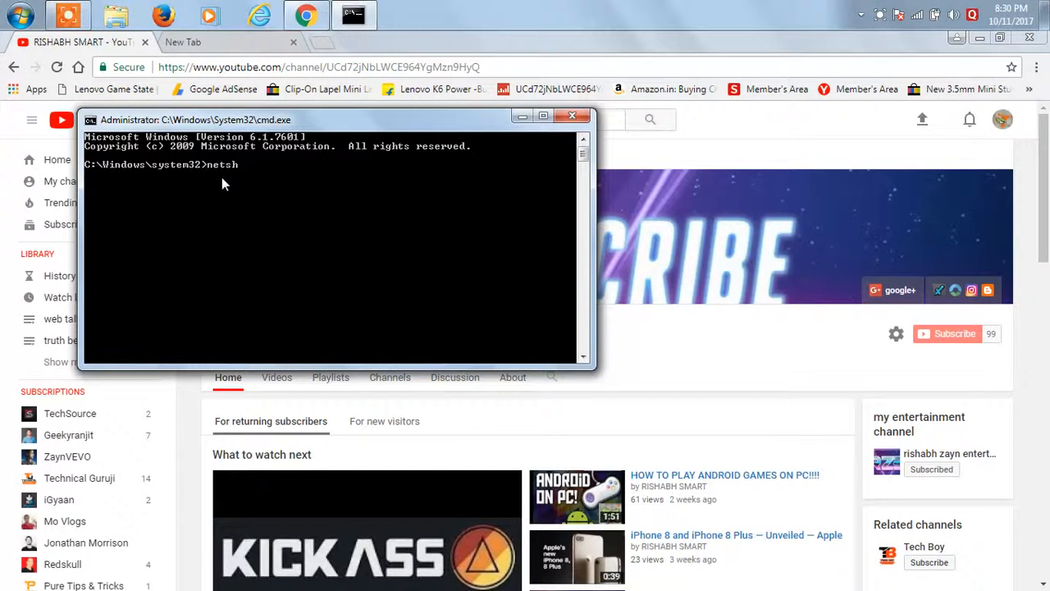
{"action": "key", "text": "Backspace"}
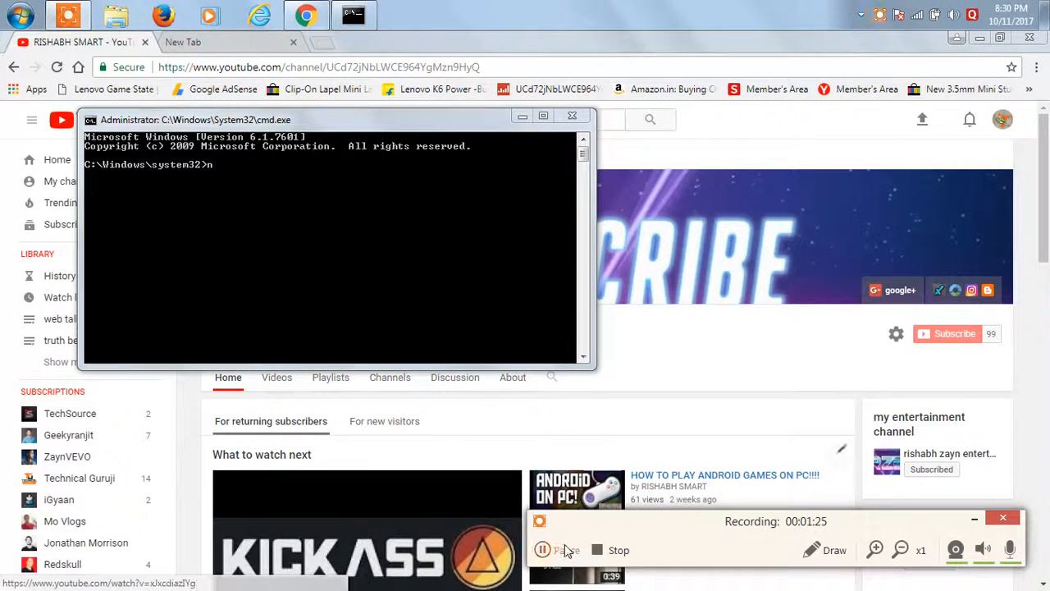
{"action": "type", "text": "netsh wlan show profiles"}
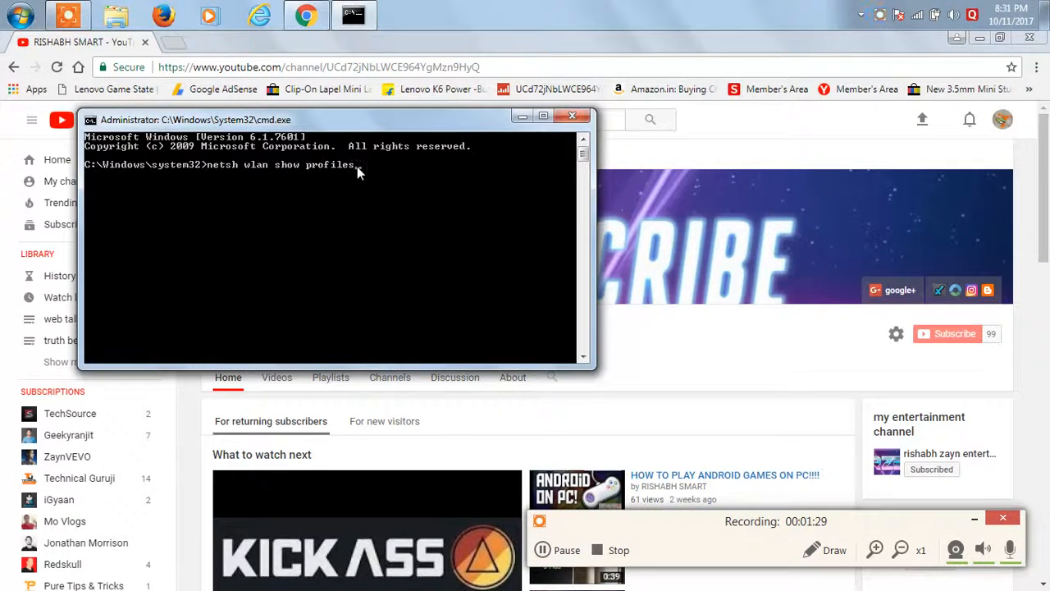
{"action": "key", "text": "Return"}
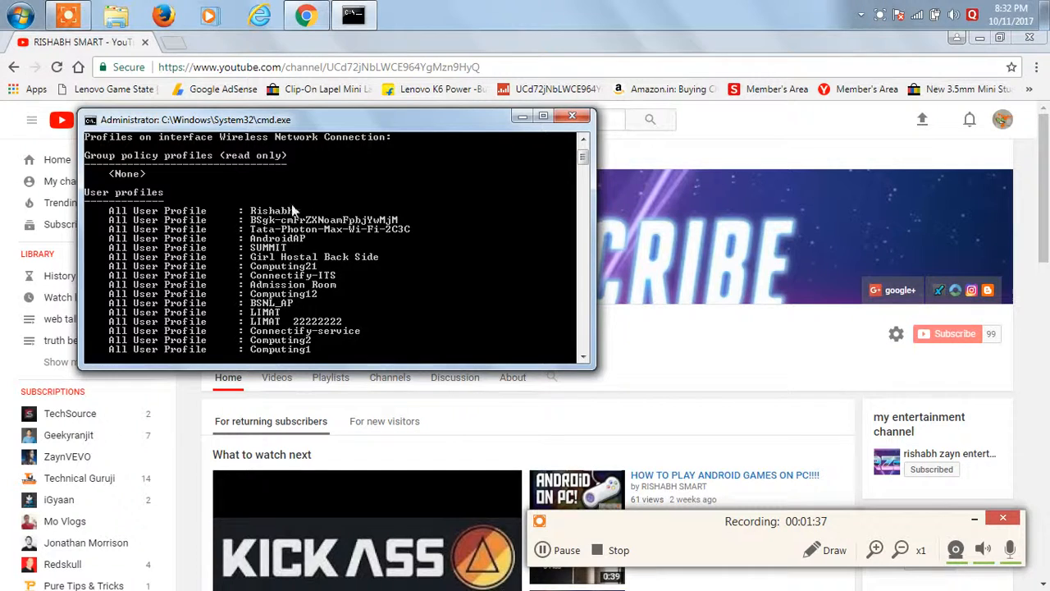
{"action": "mouse_move", "coordinate": [901, 13]}
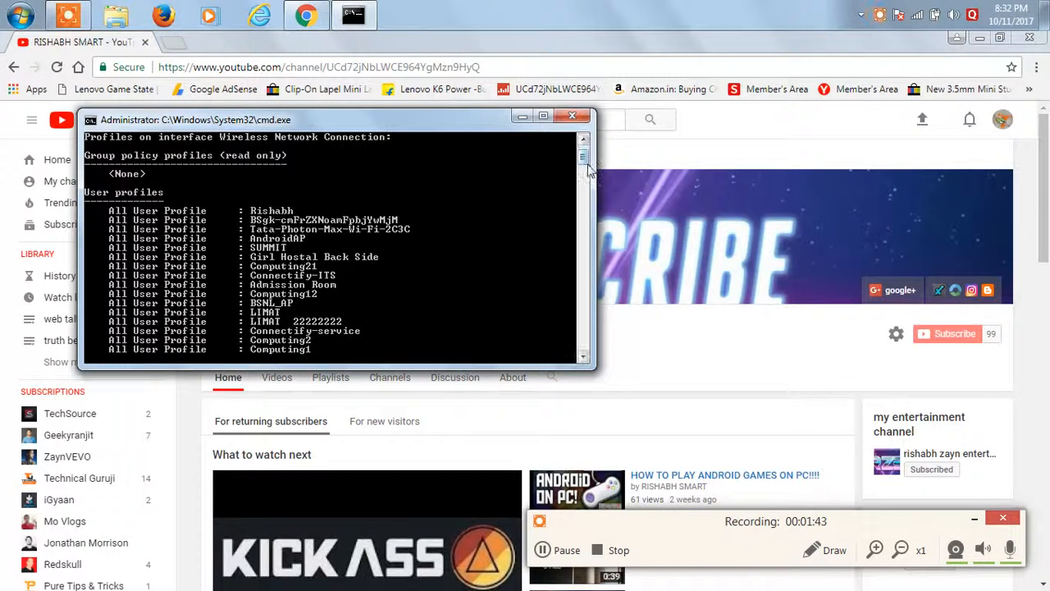
Paste the show profile command and complete it with the profile name 'Rishabh' and key=clear.
{"action": "scroll", "scroll_direction": "down", "scroll_amount": 3}
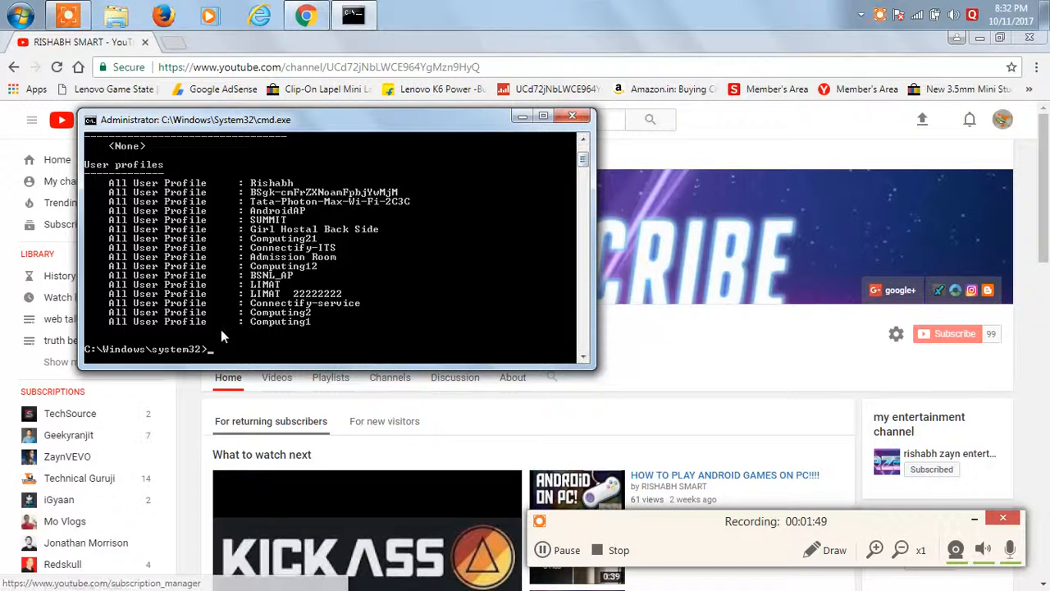
{"action": "right_click", "coordinate": [222, 336]}
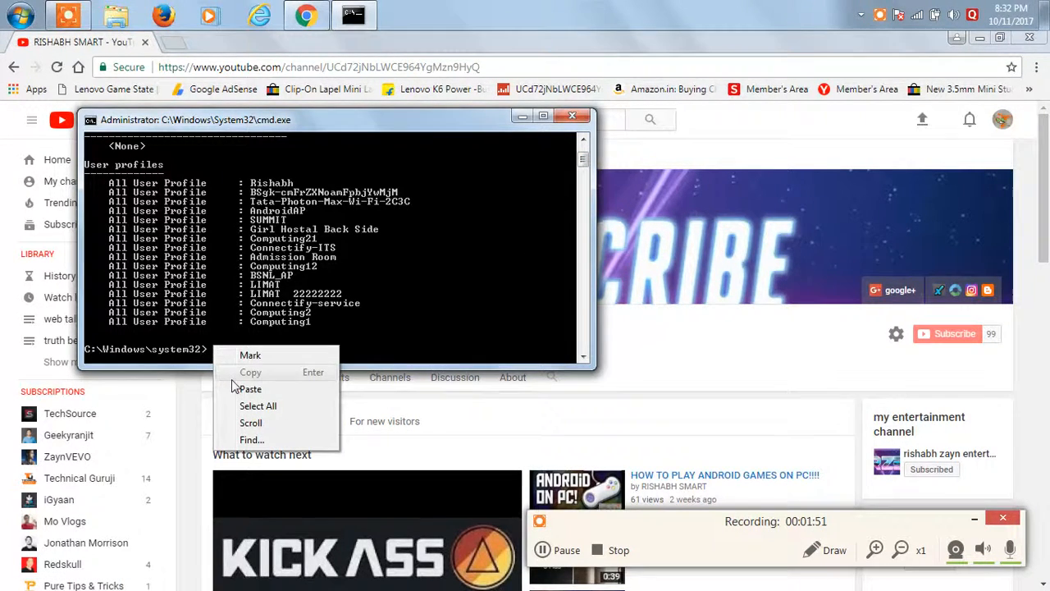
{"action": "left_click", "coordinate": [250, 388]}
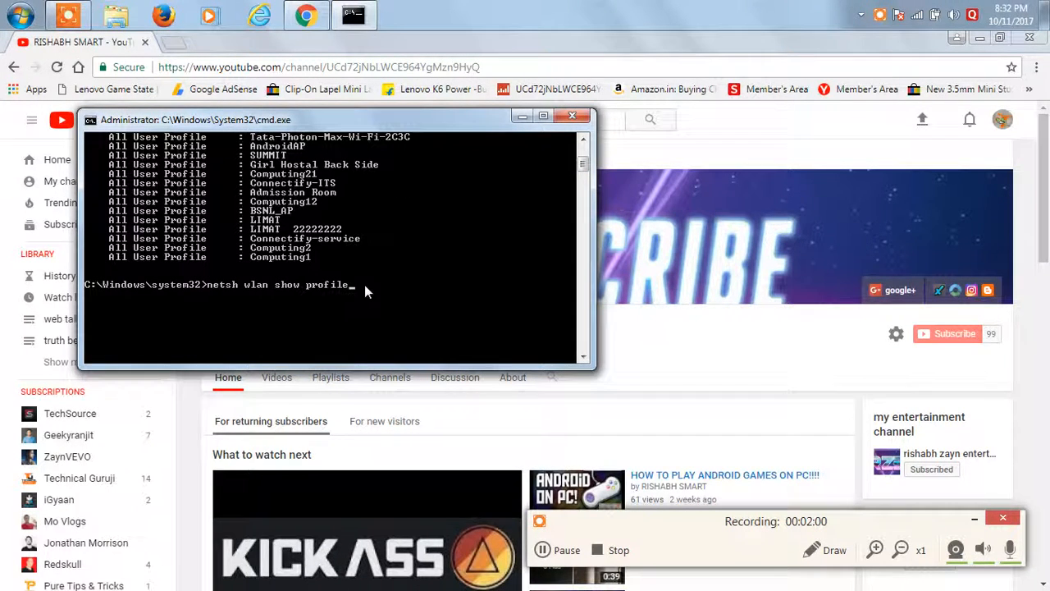
{"action": "type", "text": "RIS"}
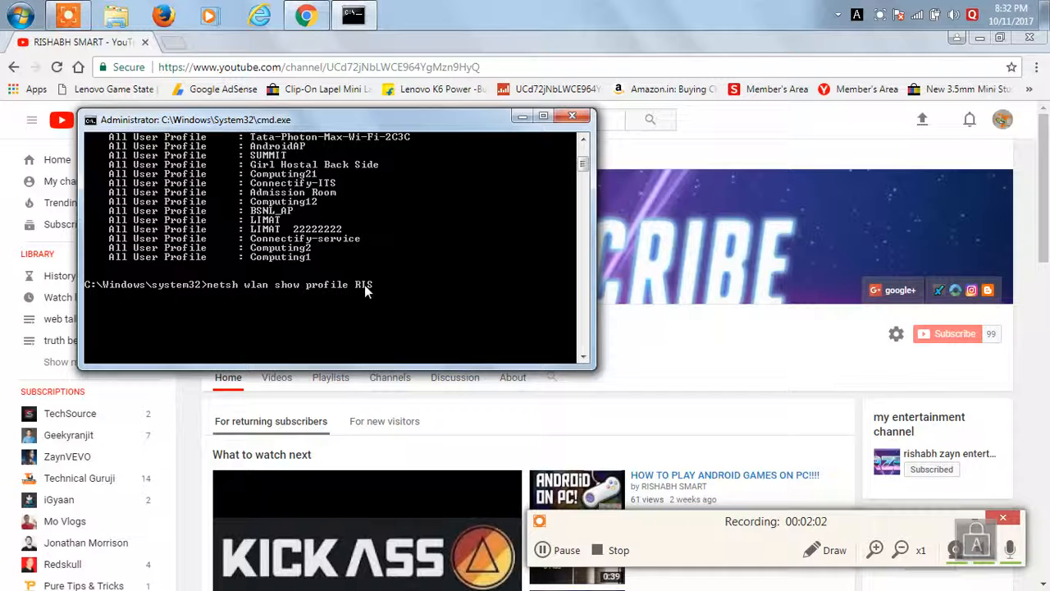
{"action": "type", "text": "HAB"}
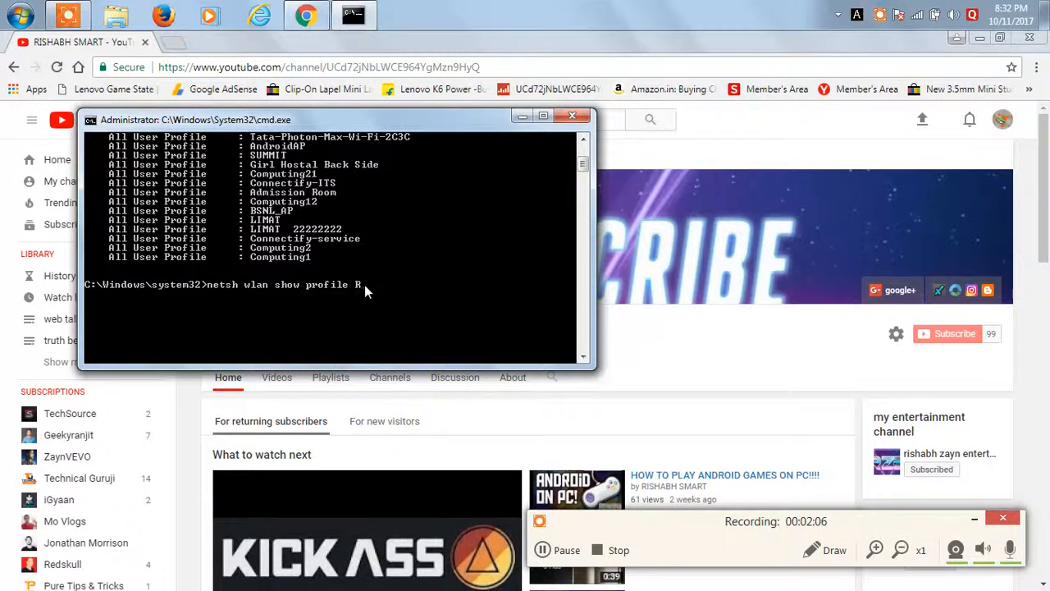
{"action": "type", "text": "ishabh"}
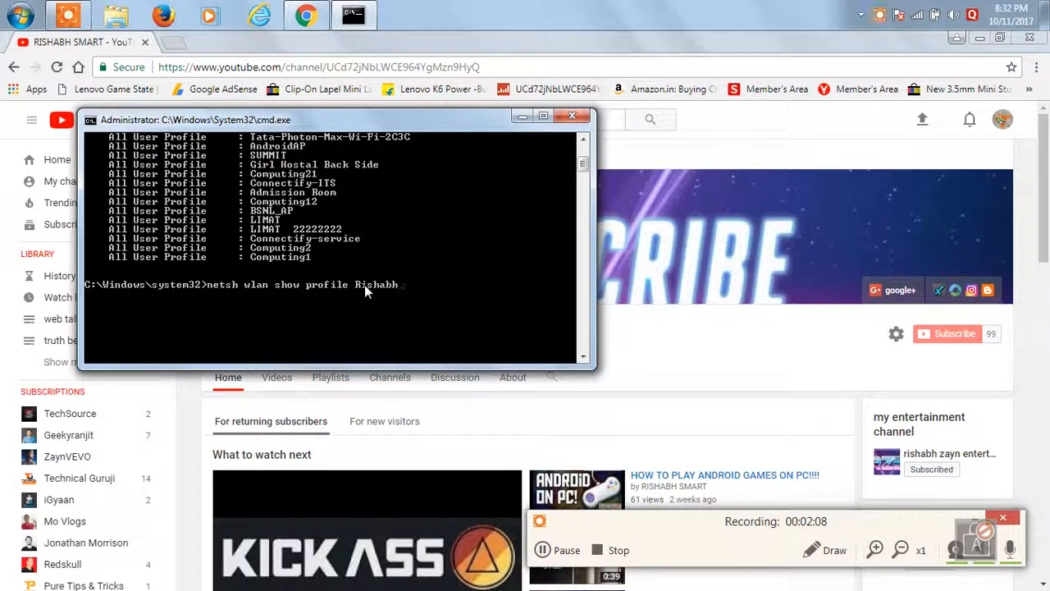
{"action": "type", "text": "key"}
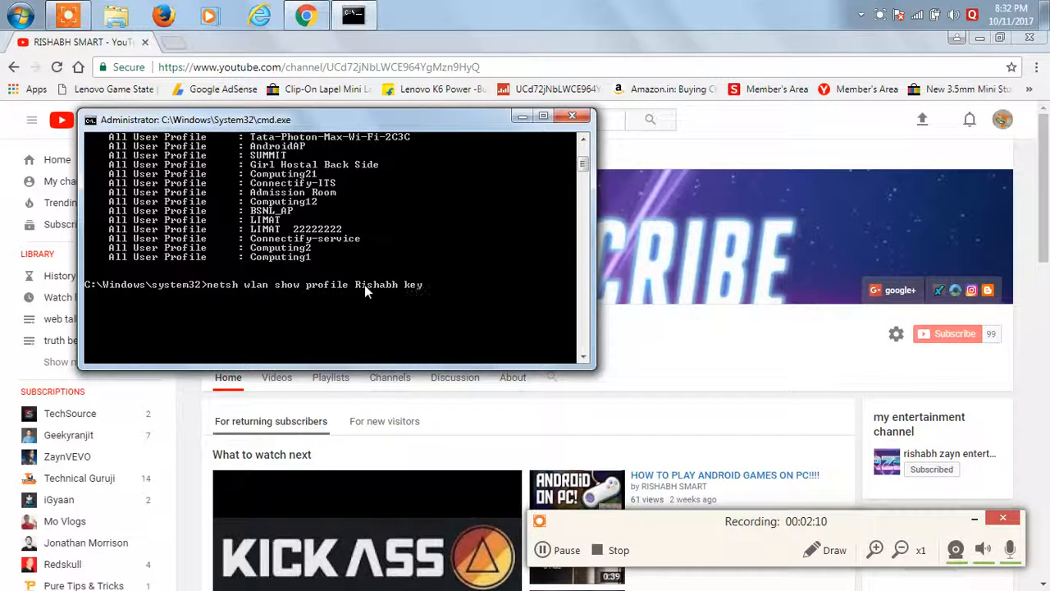
{"action": "type", "text": "=c"}
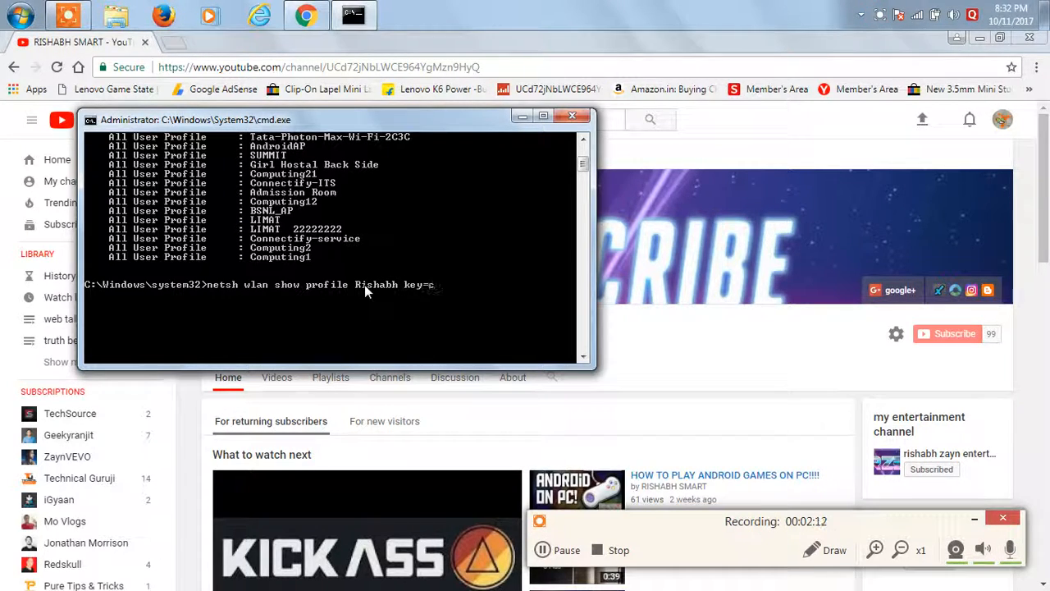
{"action": "type", "text": "lear"}
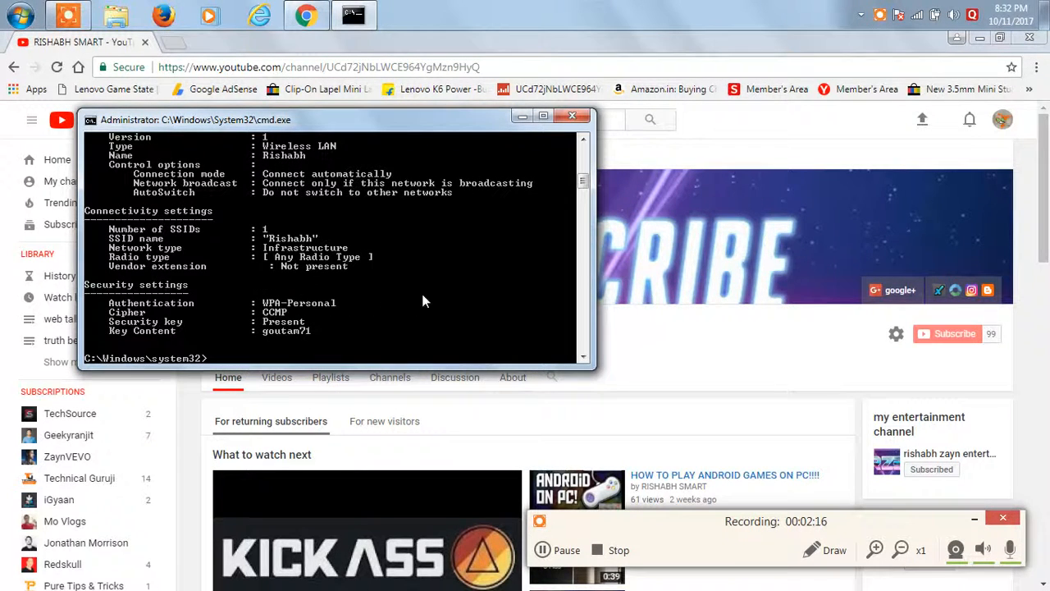
{"action": "scroll", "scroll_direction": "up", "scroll_amount": 3}
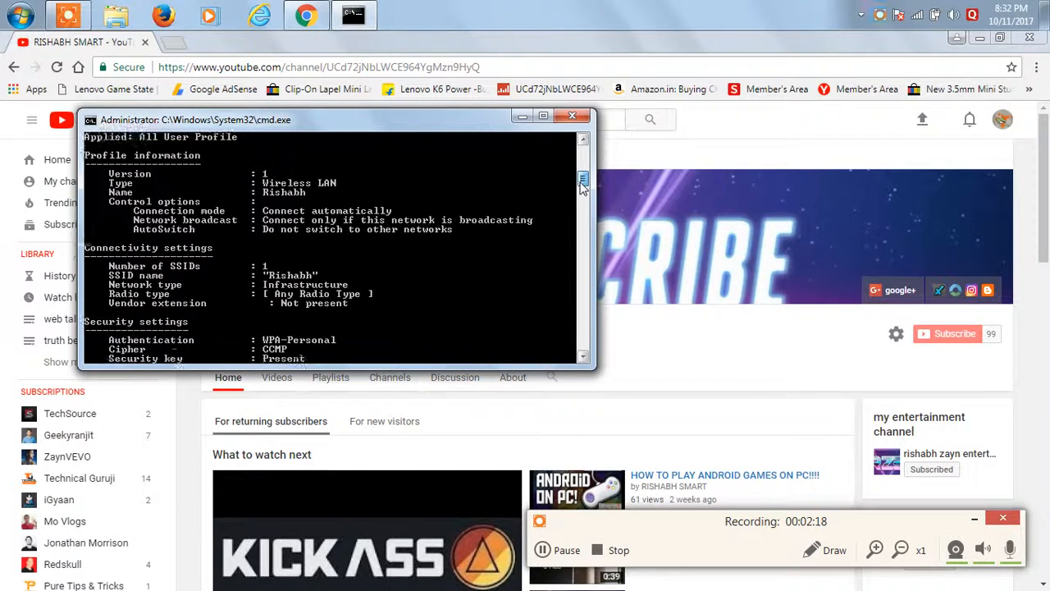
{"action": "scroll", "scroll_direction": "down", "scroll_amount": 3}
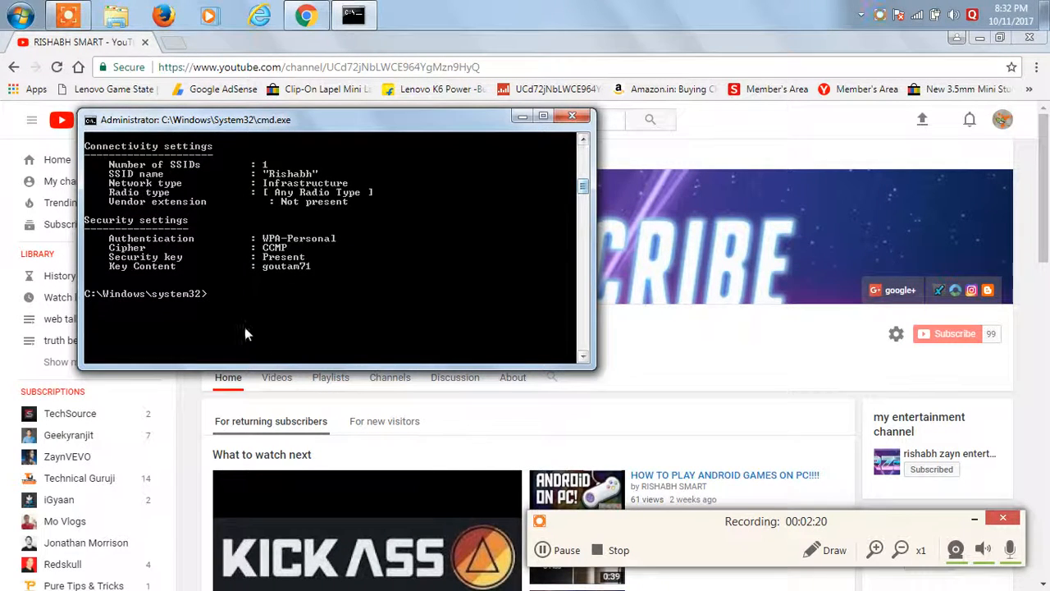
{"action": "mouse_move", "coordinate": [302, 275]}
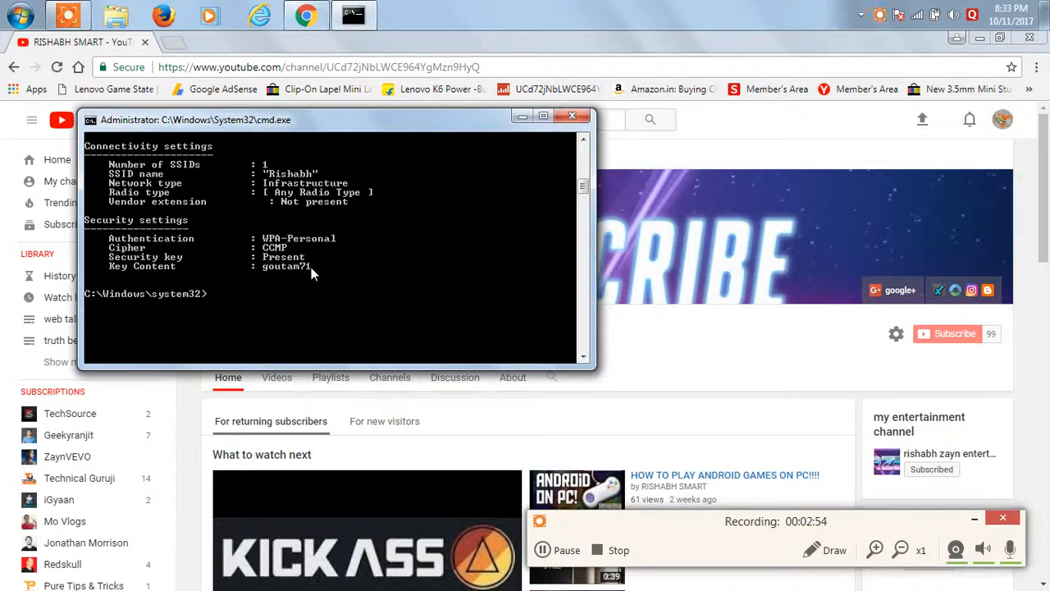
{"action": "mouse_move", "coordinate": [357, 262]}
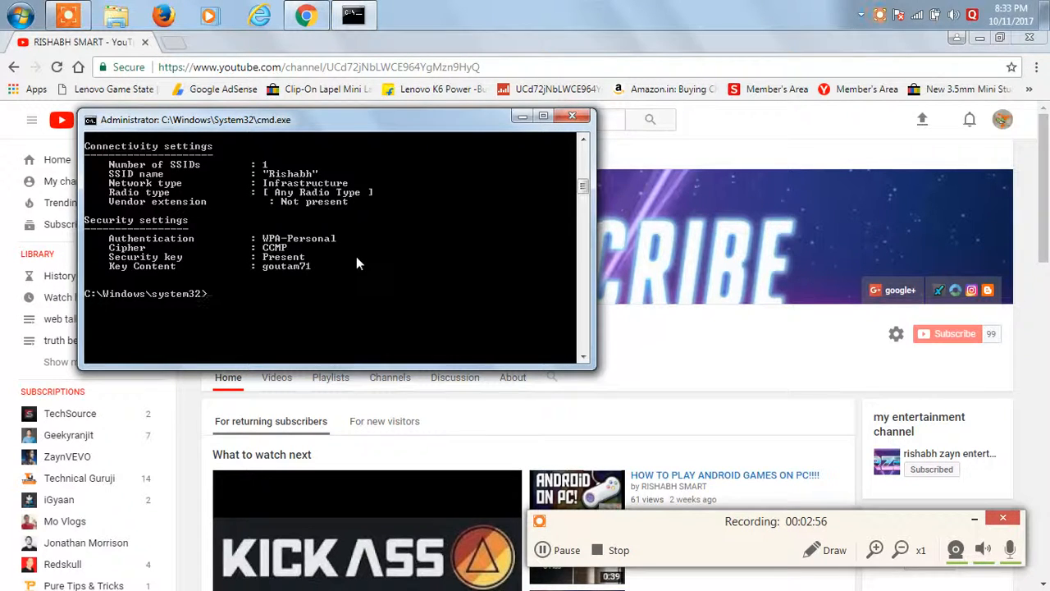
Bring the Chrome window with the YouTube channel page back to the front.
{"action": "left_click", "coordinate": [571, 115]}
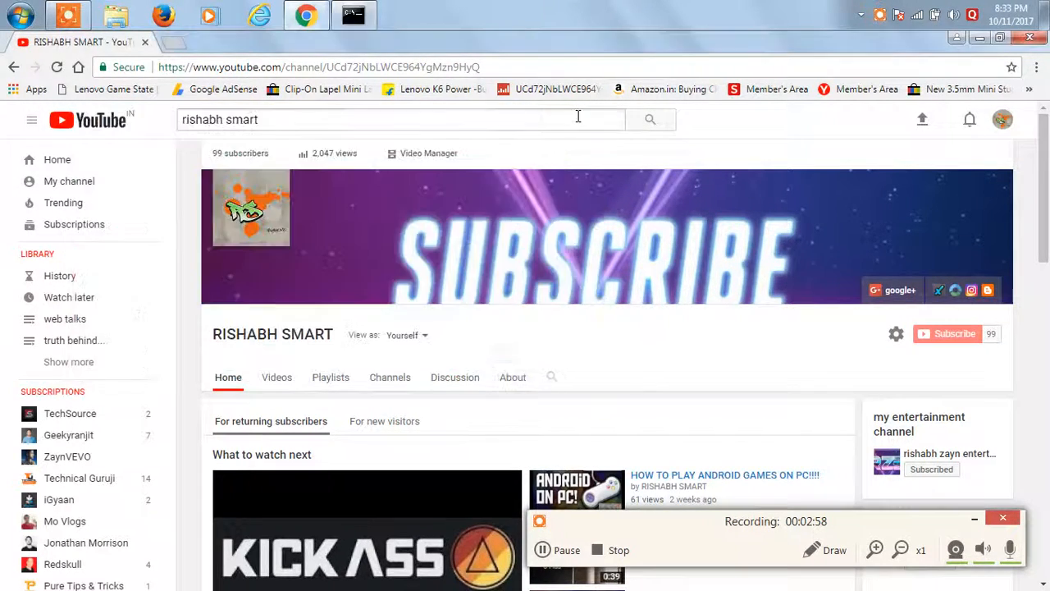
{"action": "scroll", "scroll_direction": "down", "scroll_amount": 3}
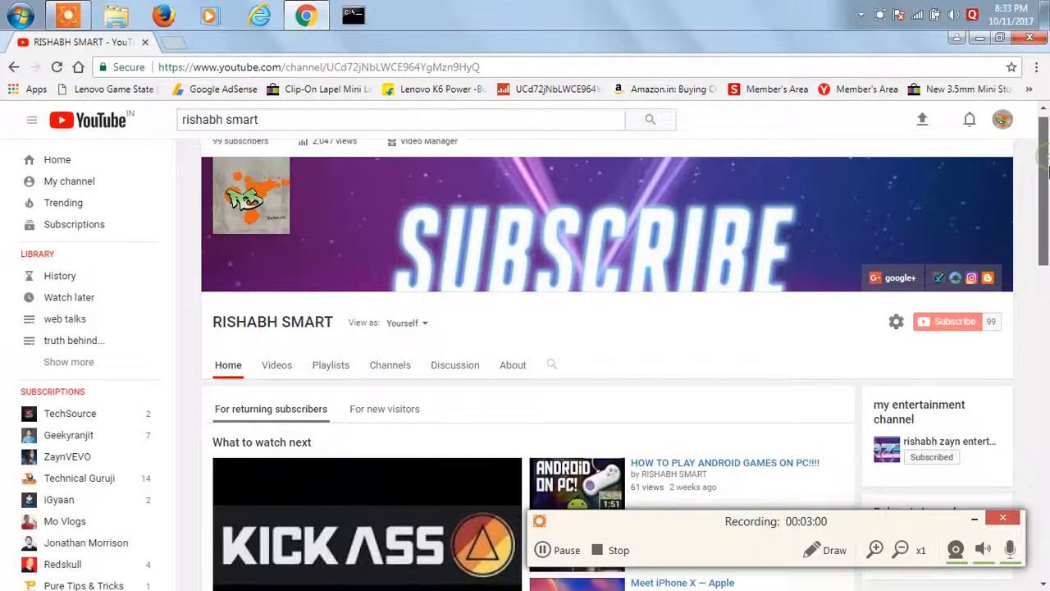
{"action": "scroll", "scroll_direction": "up", "scroll_amount": 3}
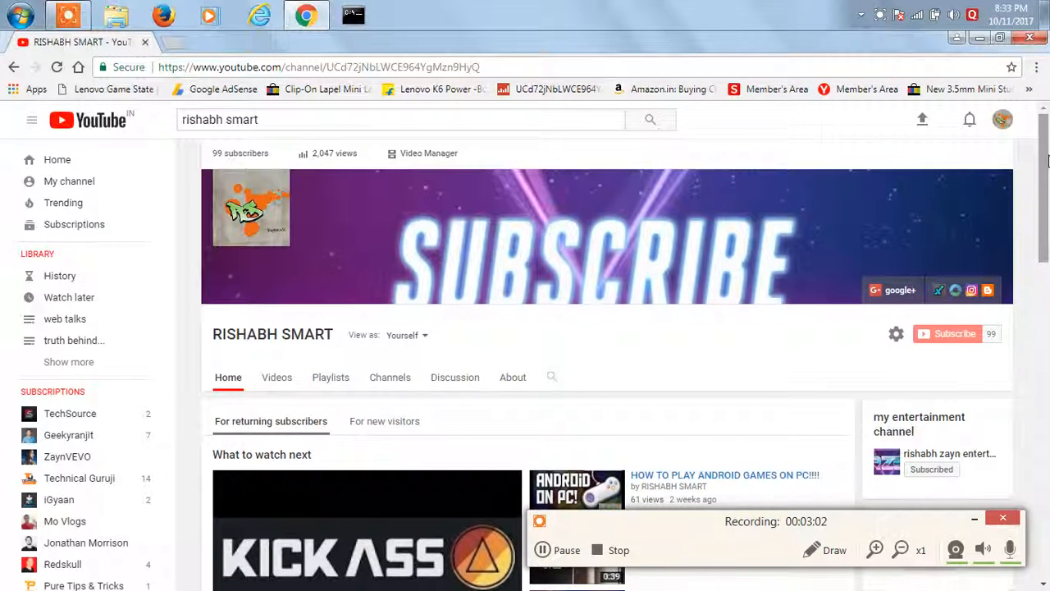